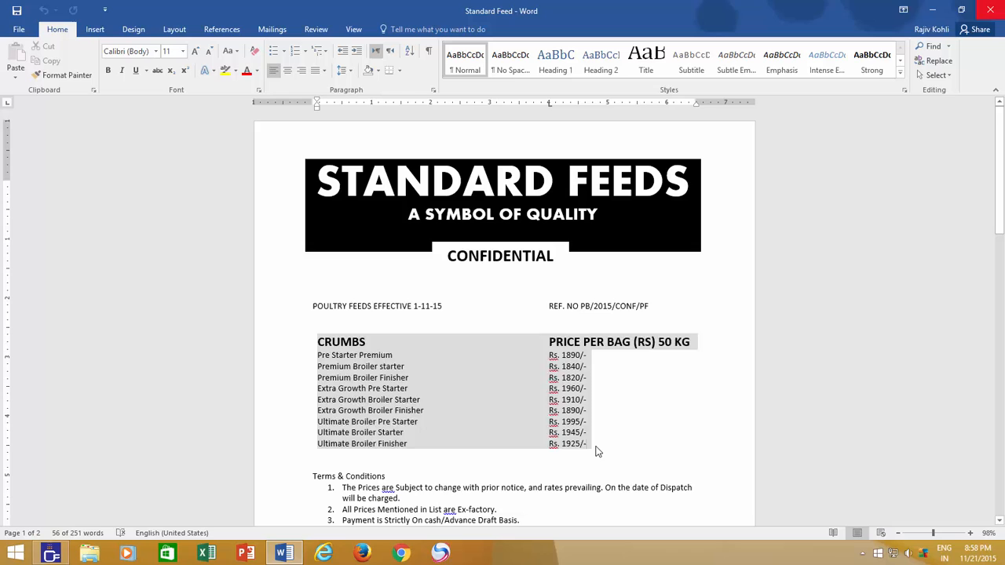
Deselect the CRUMBS price list by clicking in the document body.
left_click(597, 453)
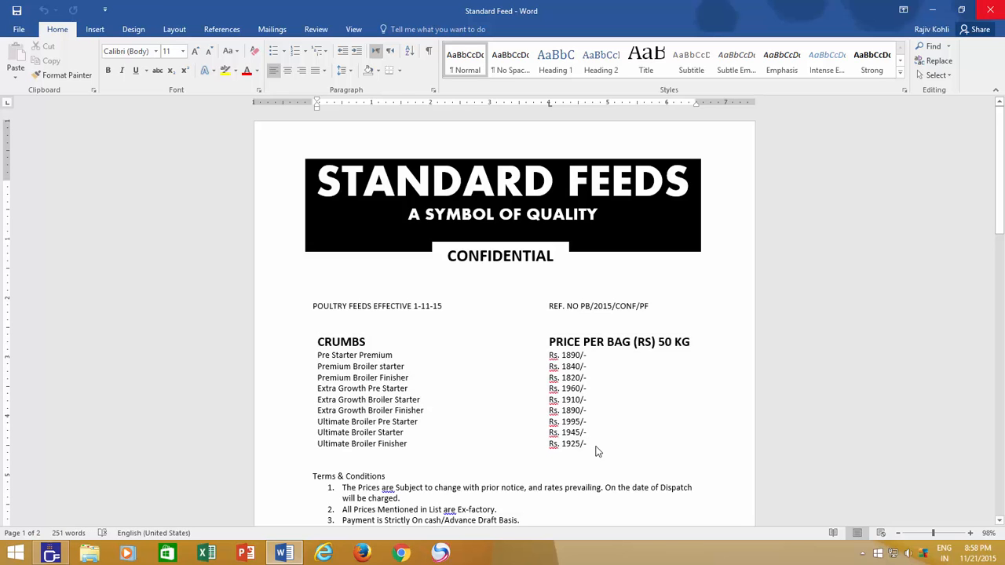
left_click(584, 443)
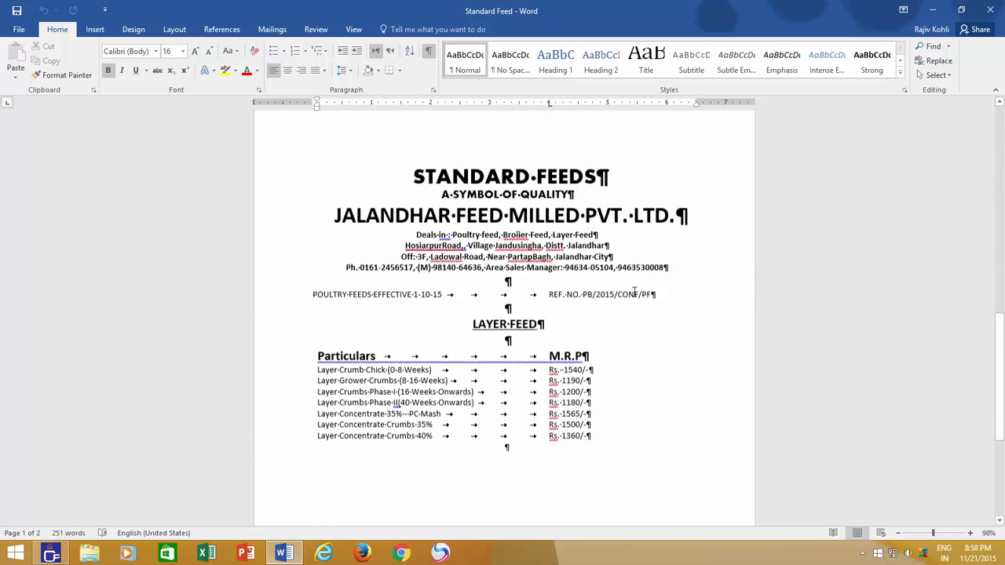
Scroll back to the CRUMBS price list on page 1.
scroll("down", 3)
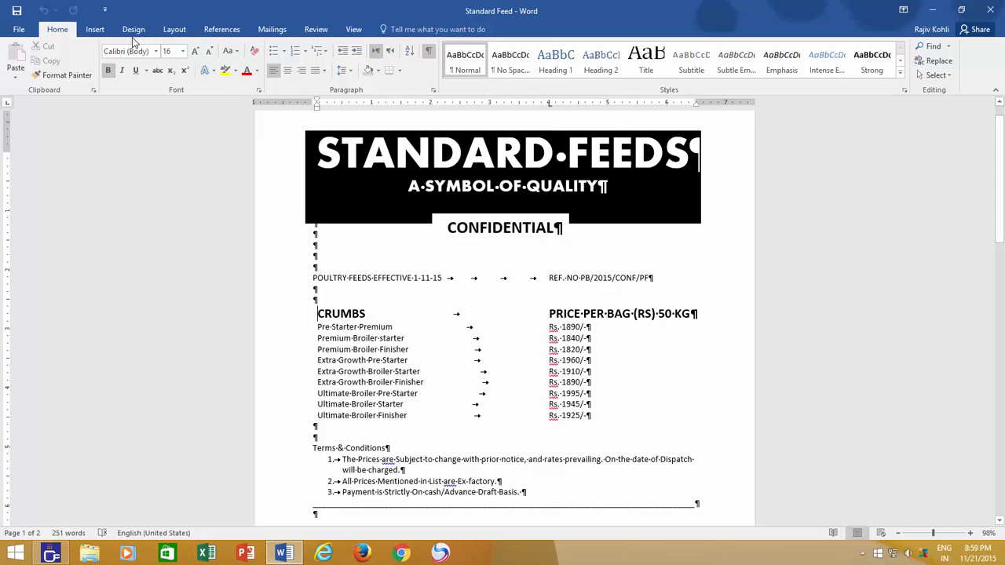
Reach Convert Text to Table from Insert > Table for the selected CRUMBS list.
left_click(94, 28)
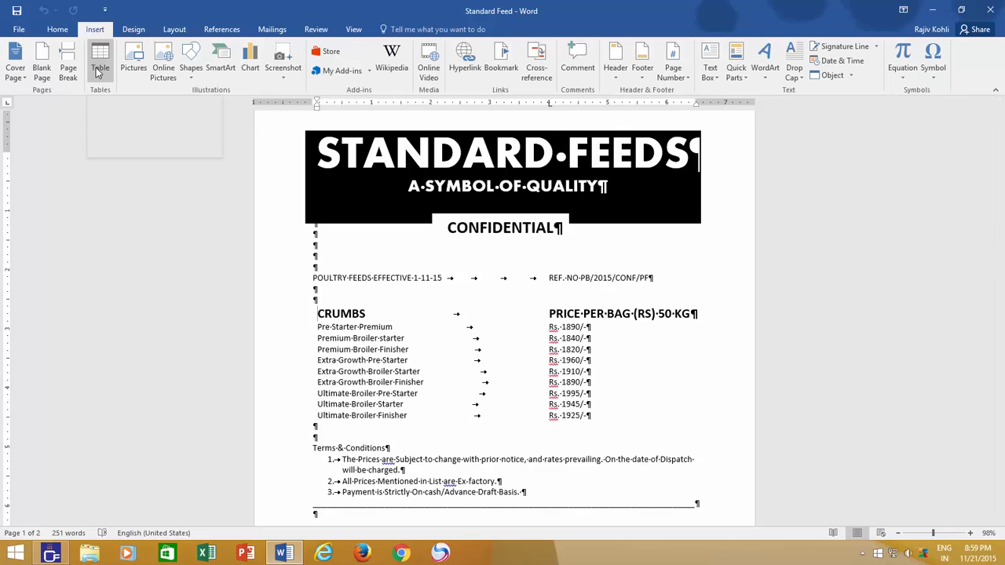
left_click(100, 63)
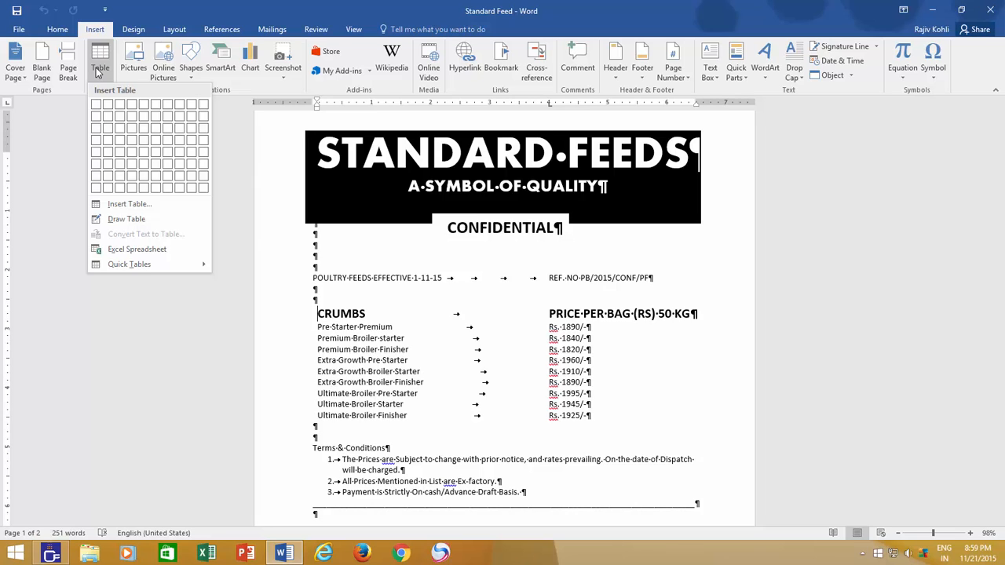
mouse_move(145, 234)
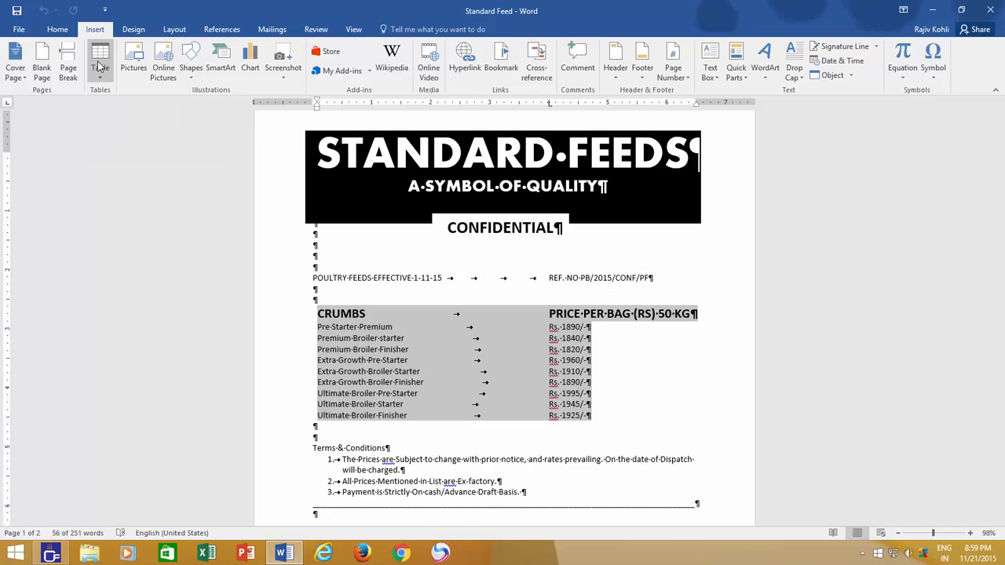
left_click(101, 59)
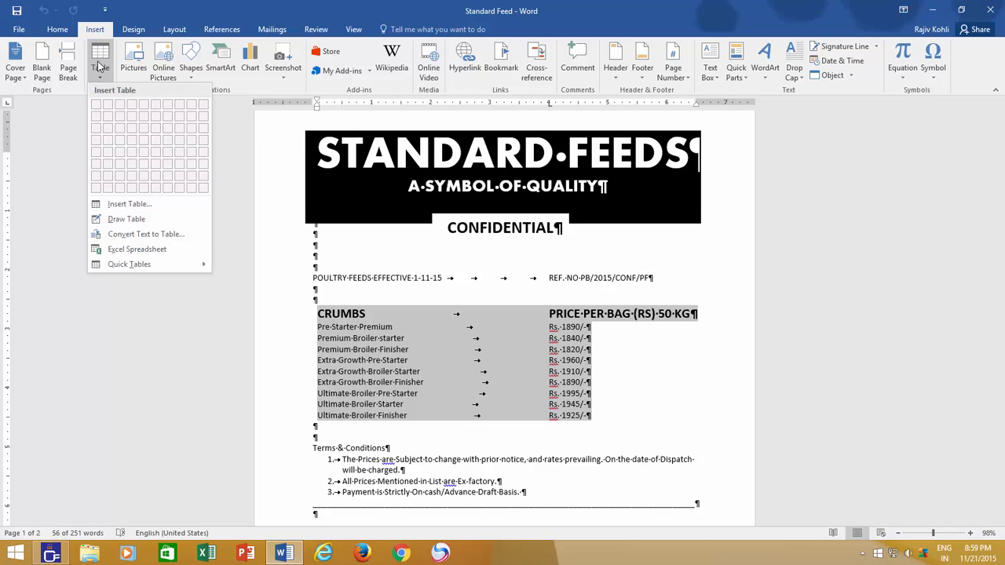
mouse_move(145, 234)
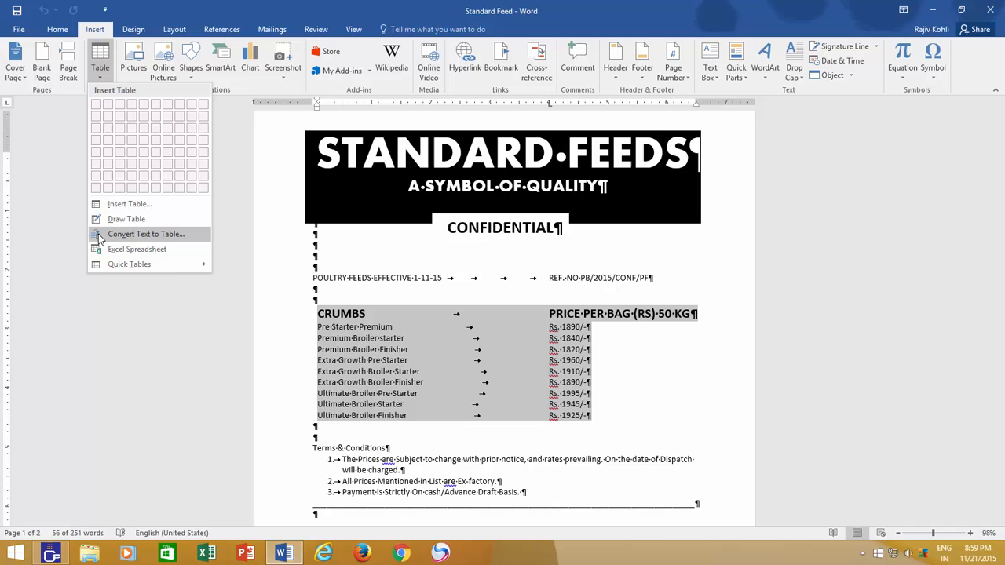
mouse_move(146, 234)
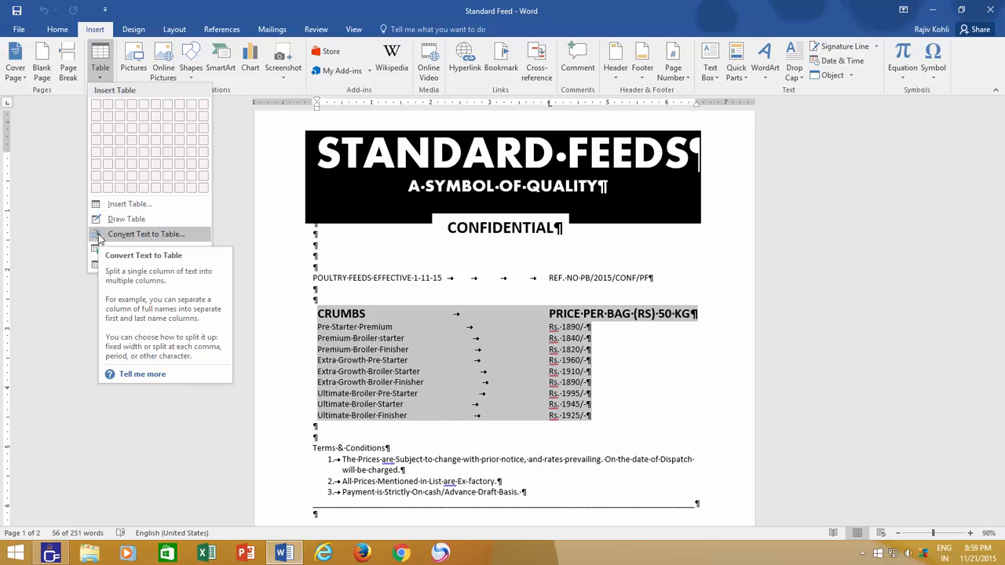
left_click(146, 234)
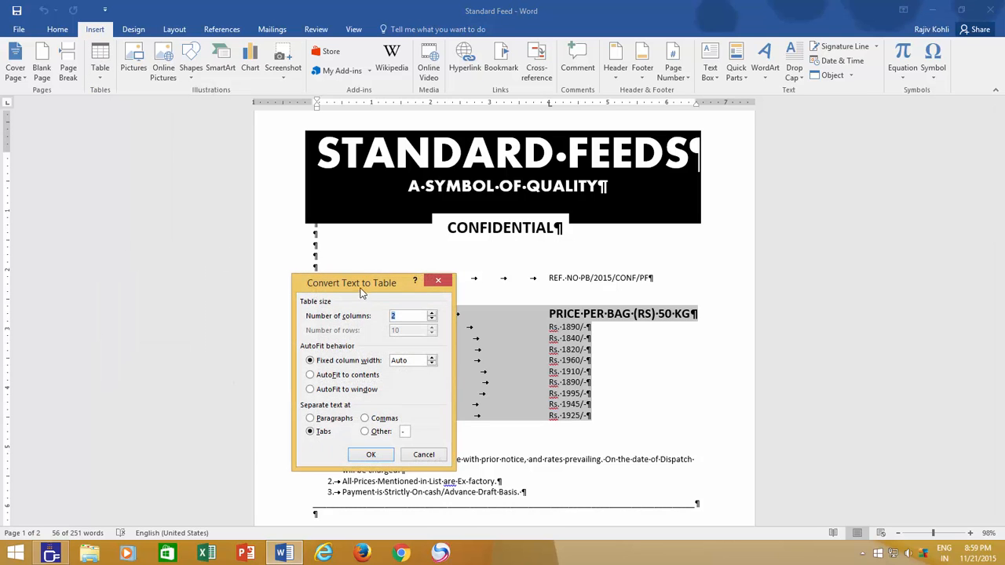
Cancel the conversion, leaving the CRUMBS list unchanged, and scroll to the LAYER FEED list.
left_click_drag(352, 283, 202, 190)
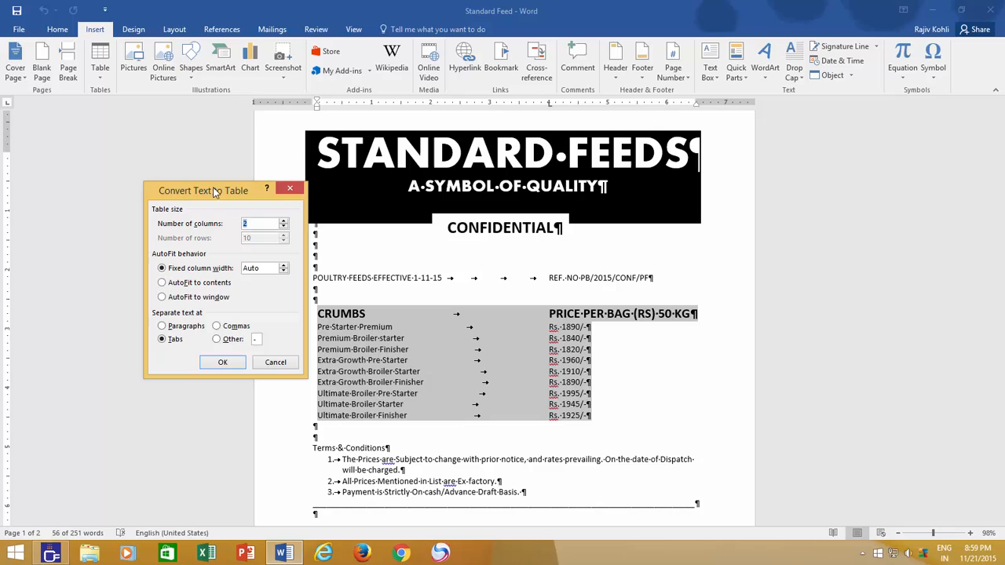
left_click(162, 339)
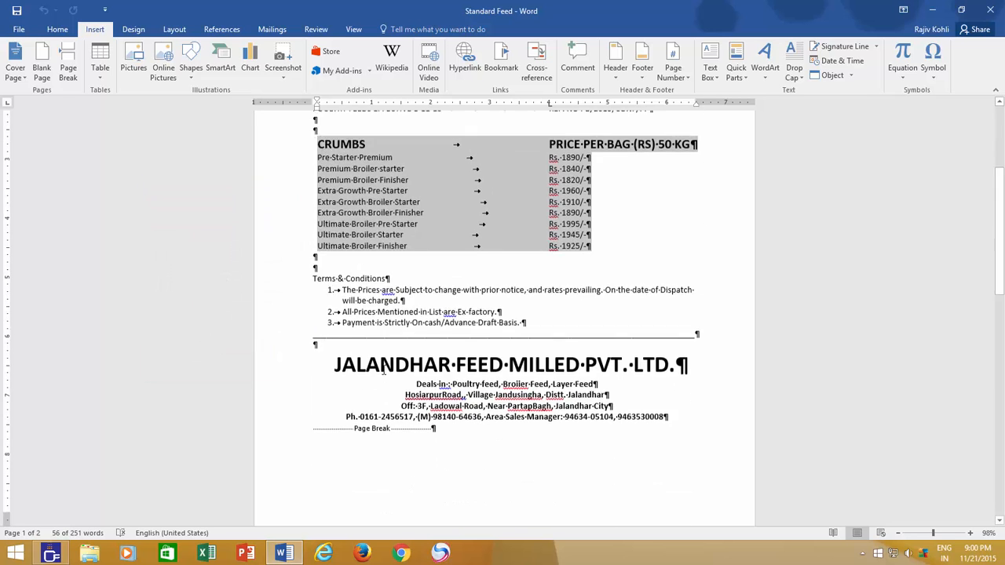
scroll("down", 3)
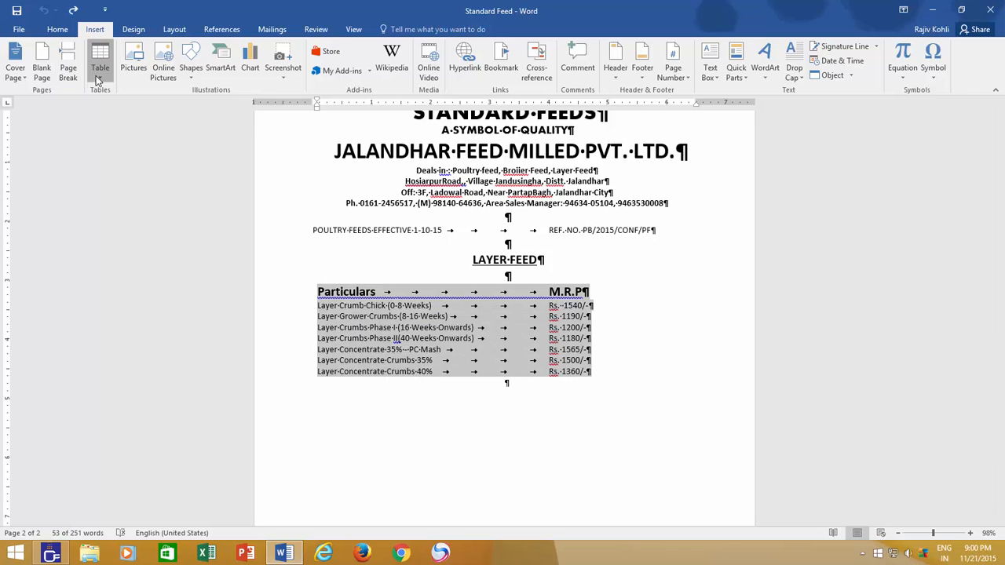
left_click(101, 60)
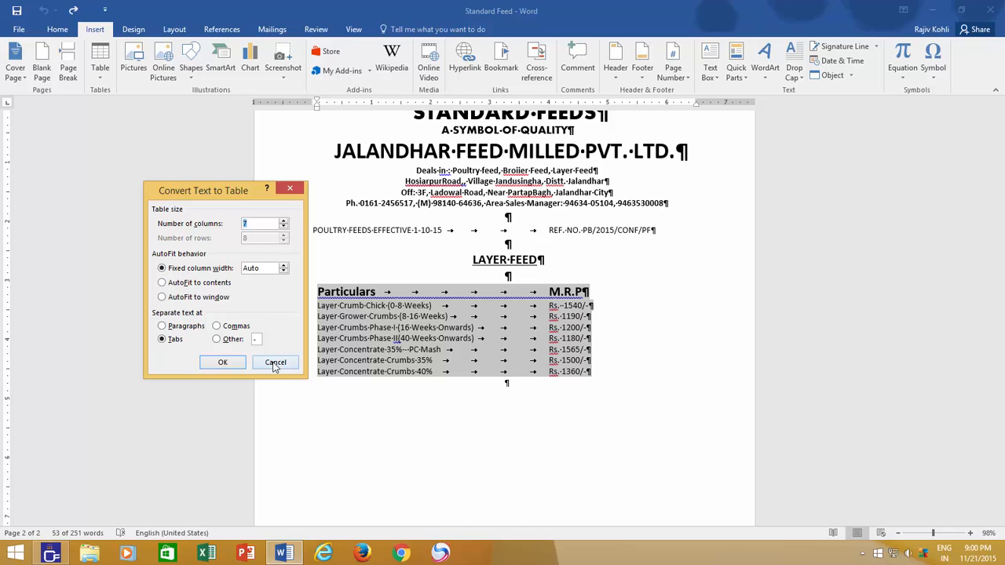
left_click(276, 362)
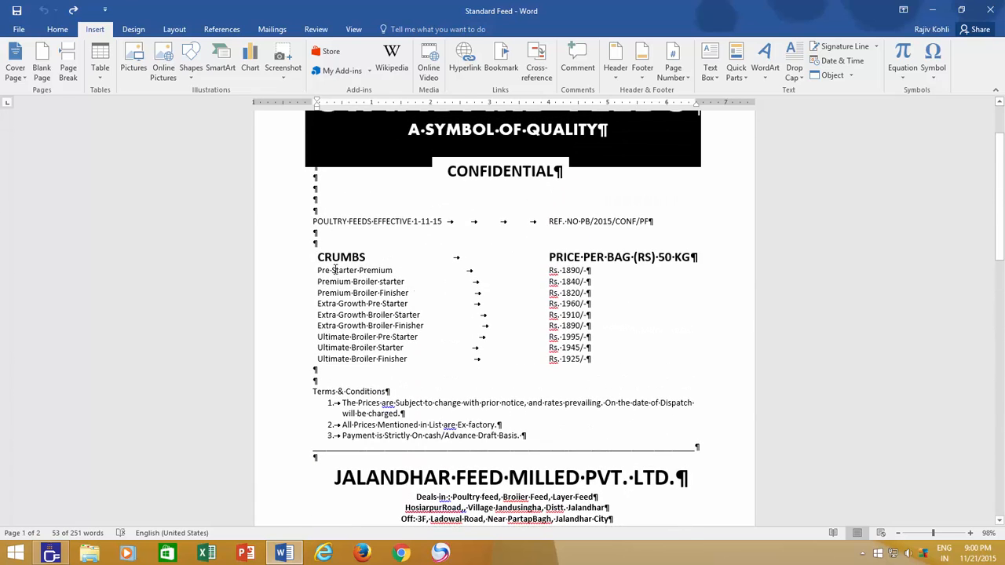
left_click_drag(318, 257, 594, 358)
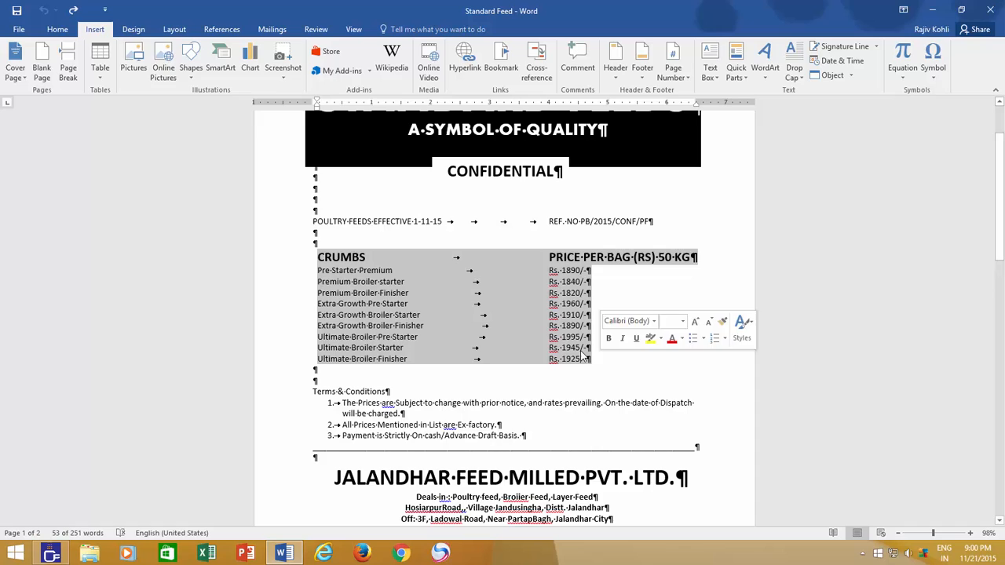
Reopen Convert Text to Table for the selected CRUMBS list via Insert > Table.
left_click(100, 63)
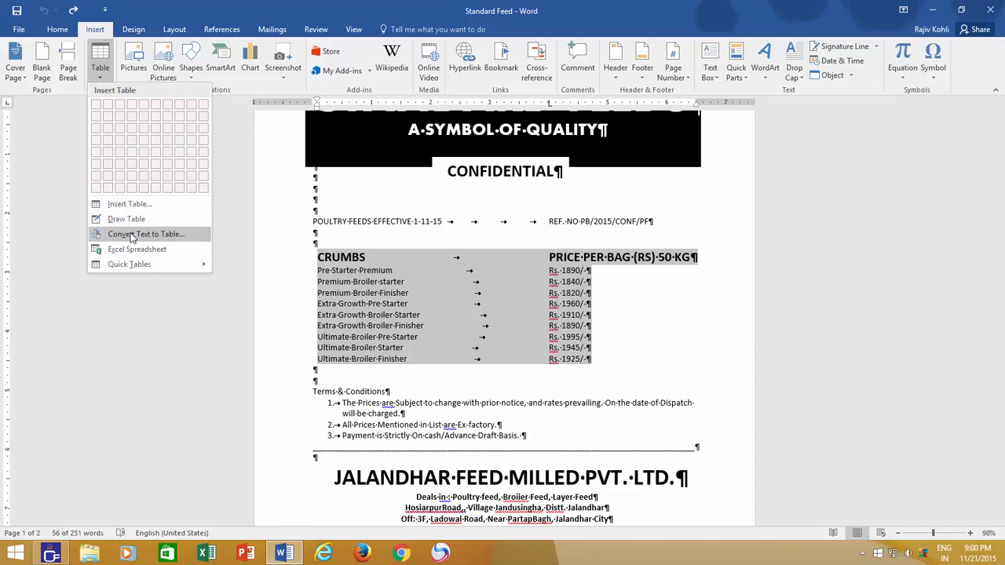
left_click(146, 234)
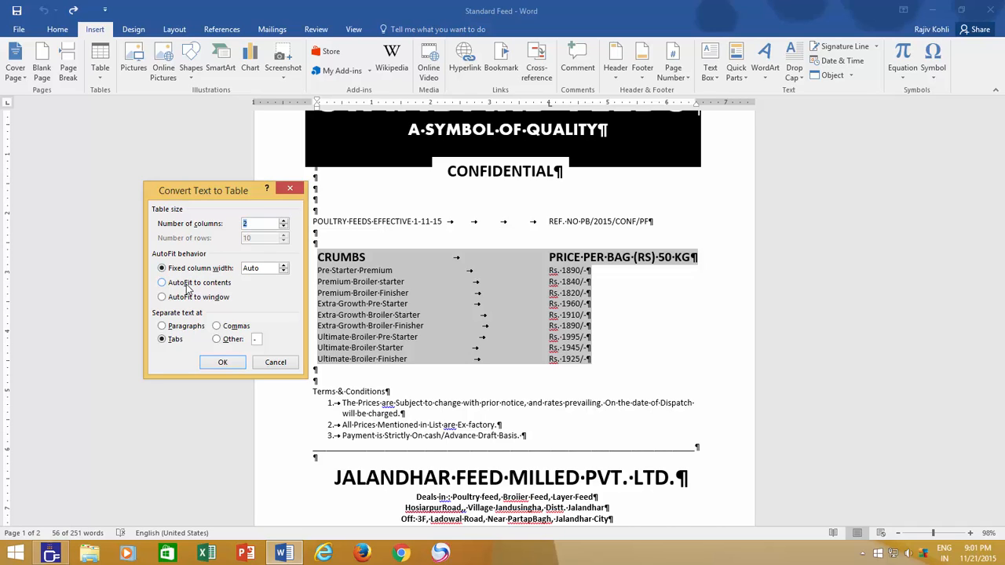
Try the AutoFit and separator options, settle on Tabs with 2 columns, and convert the CRUMBS list.
left_click(162, 283)
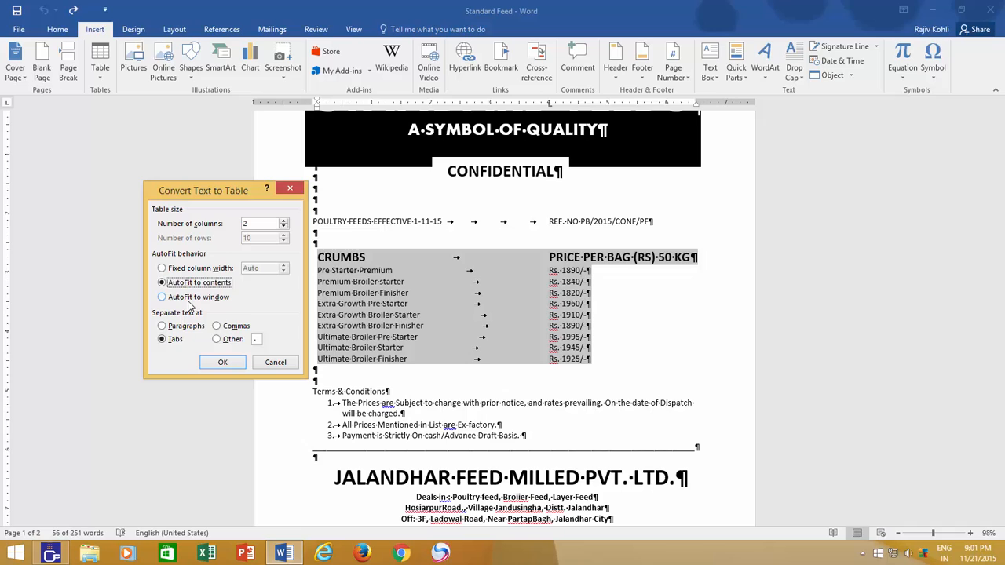
left_click(162, 296)
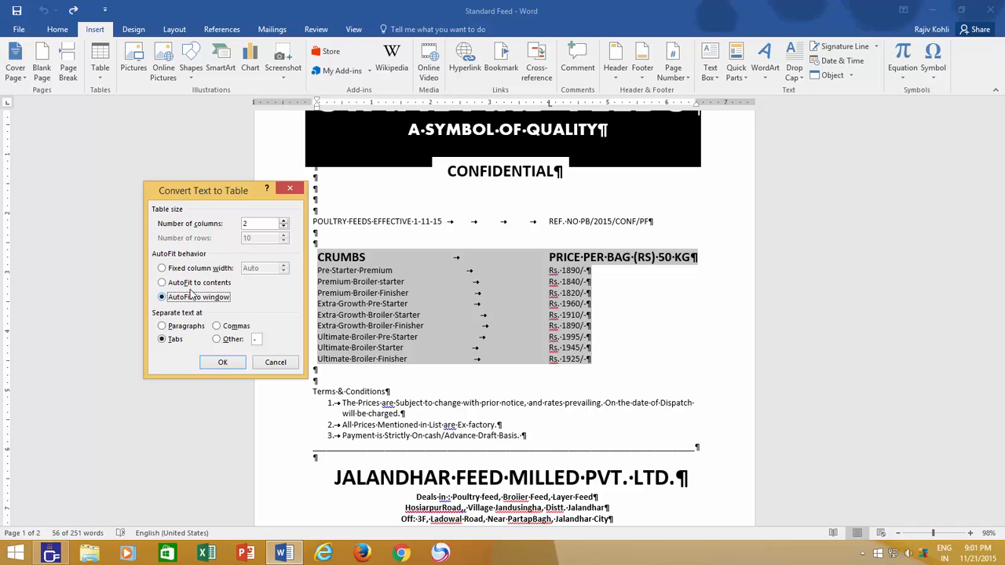
left_click(162, 267)
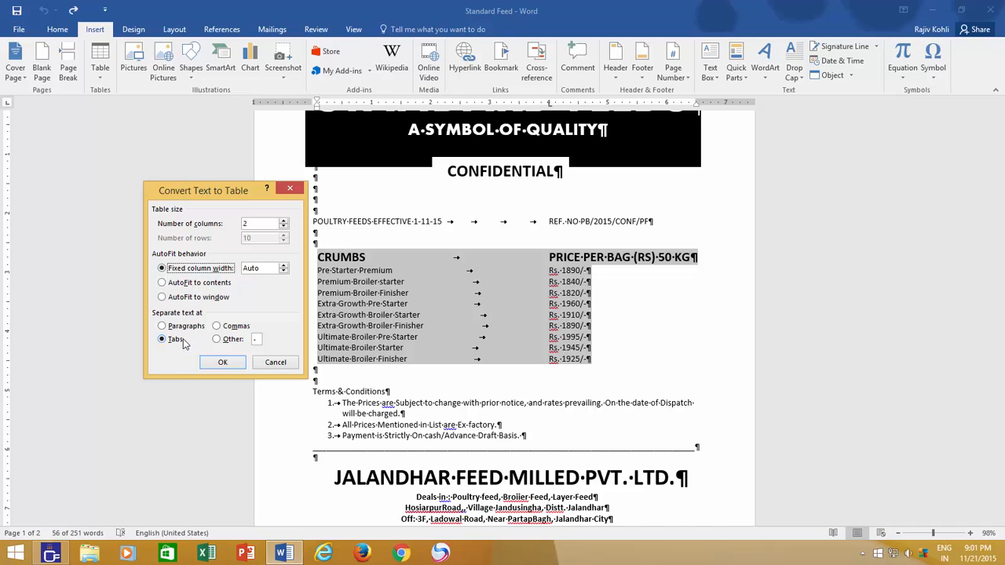
left_click(217, 325)
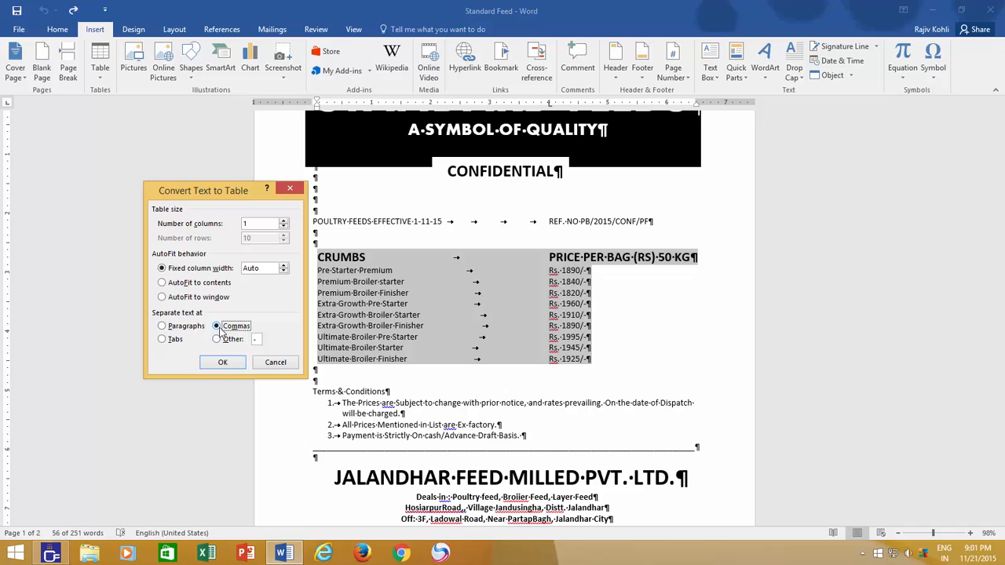
left_click(162, 325)
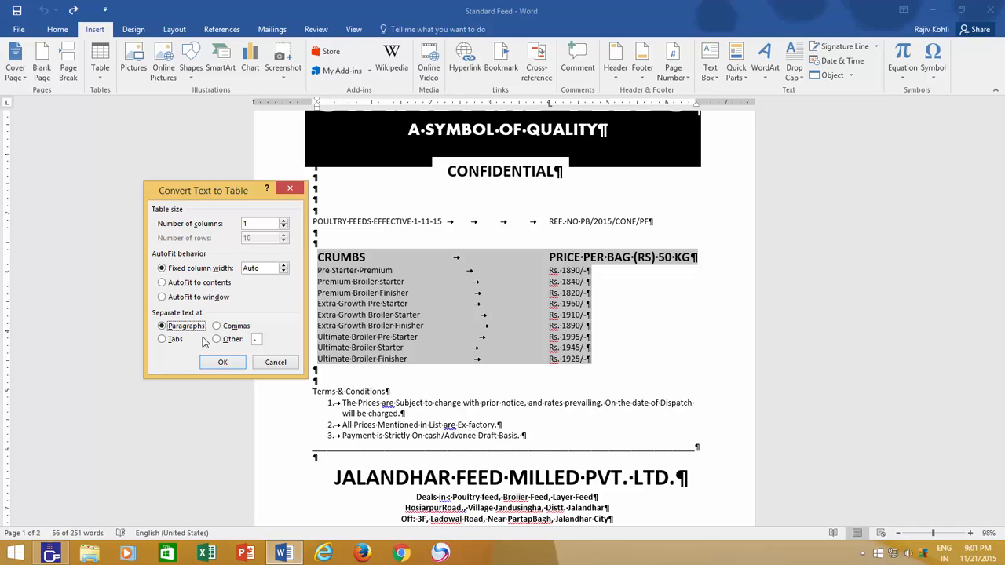
mouse_move(208, 346)
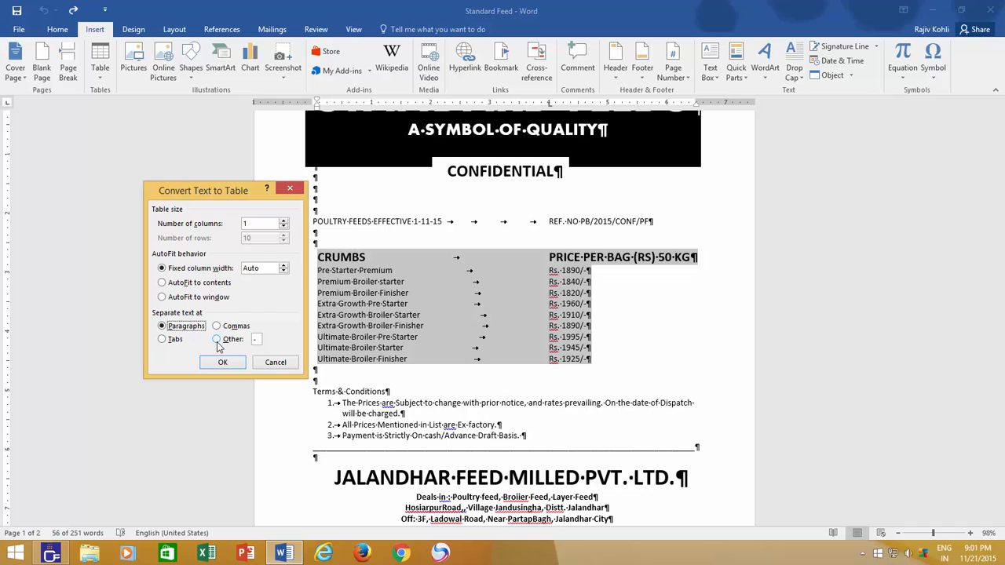
left_click(216, 340)
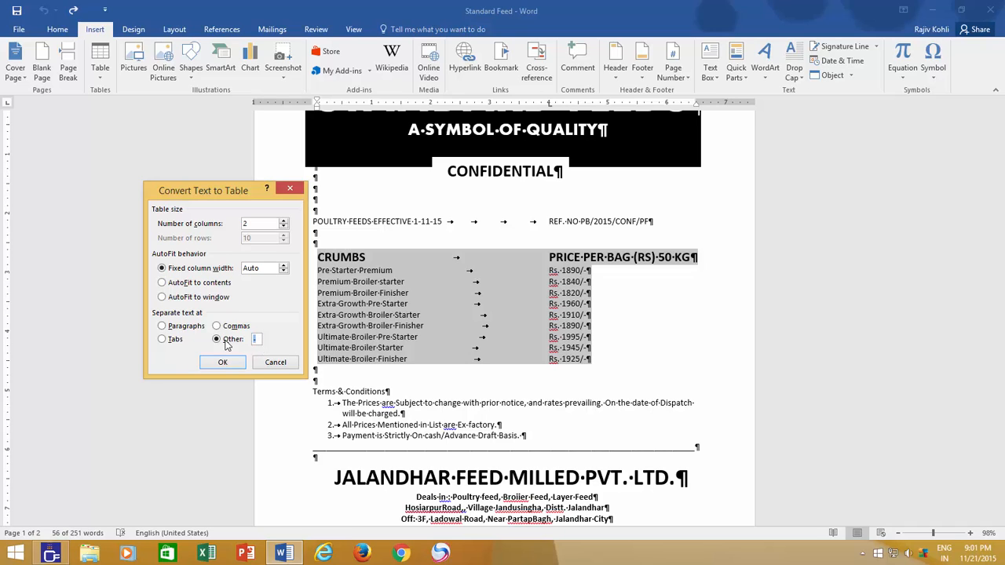
left_click(162, 339)
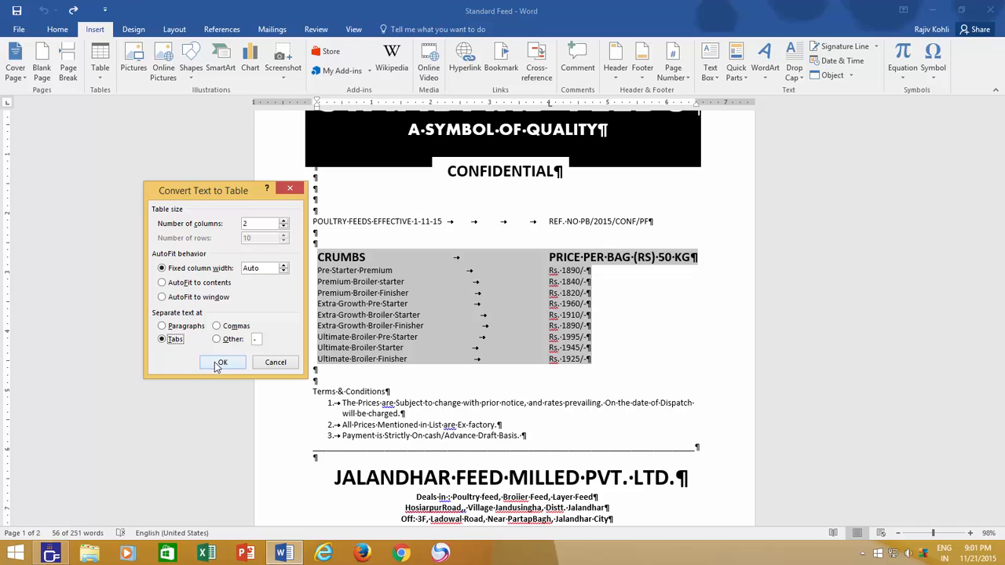
left_click(221, 361)
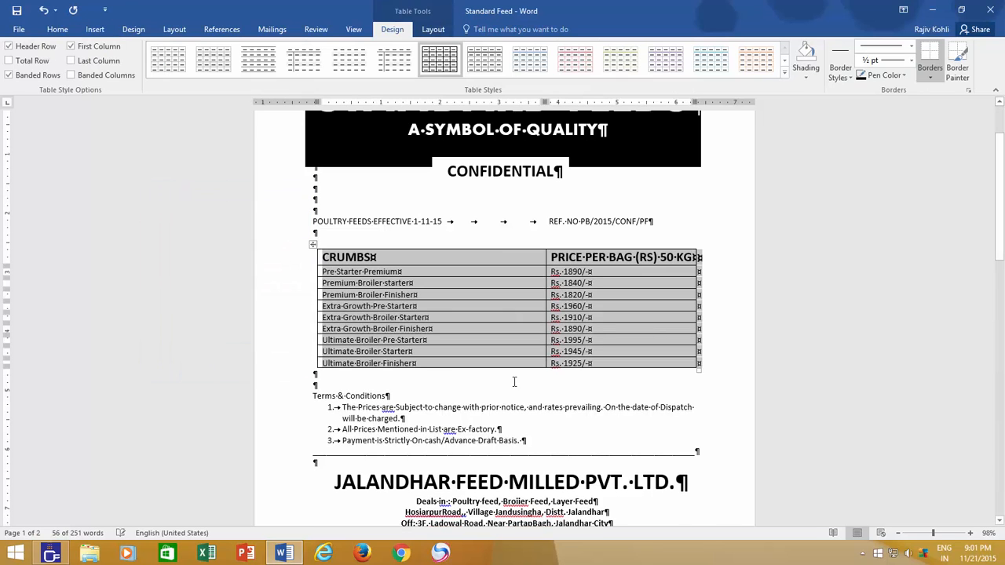
Deselect the new table and select the whole LAYER FEED price list on page 2.
left_click(57, 28)
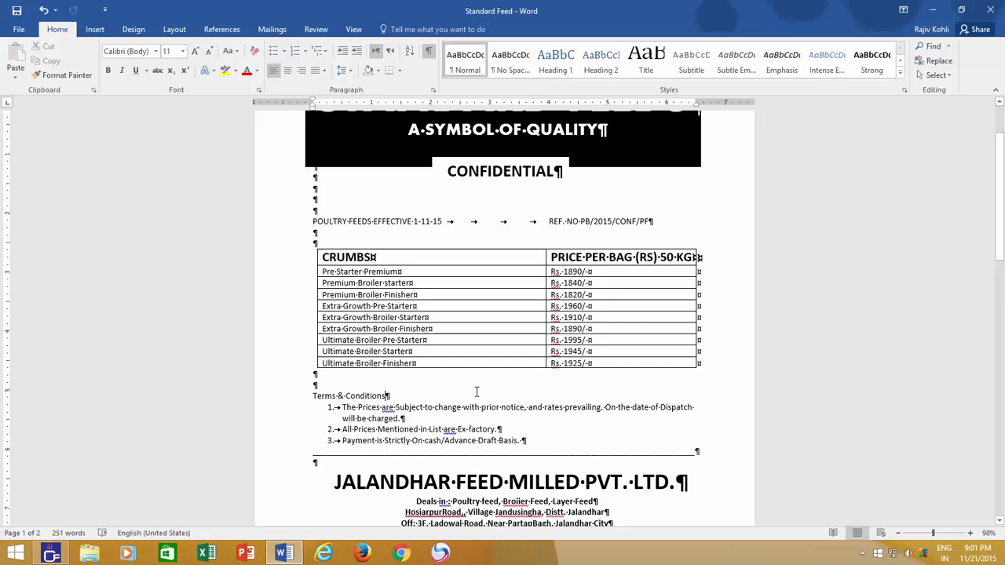
mouse_move(474, 374)
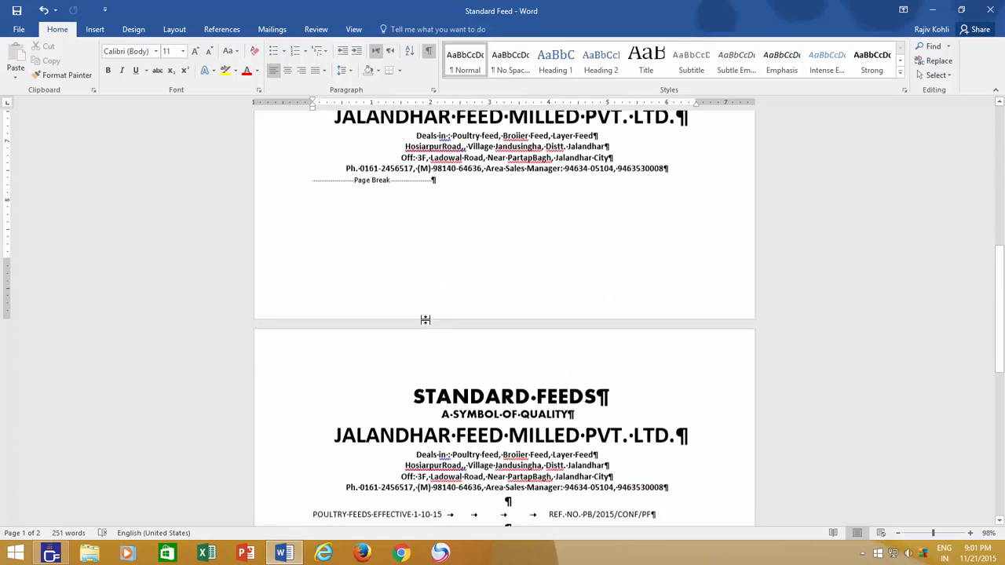
scroll("down", 3)
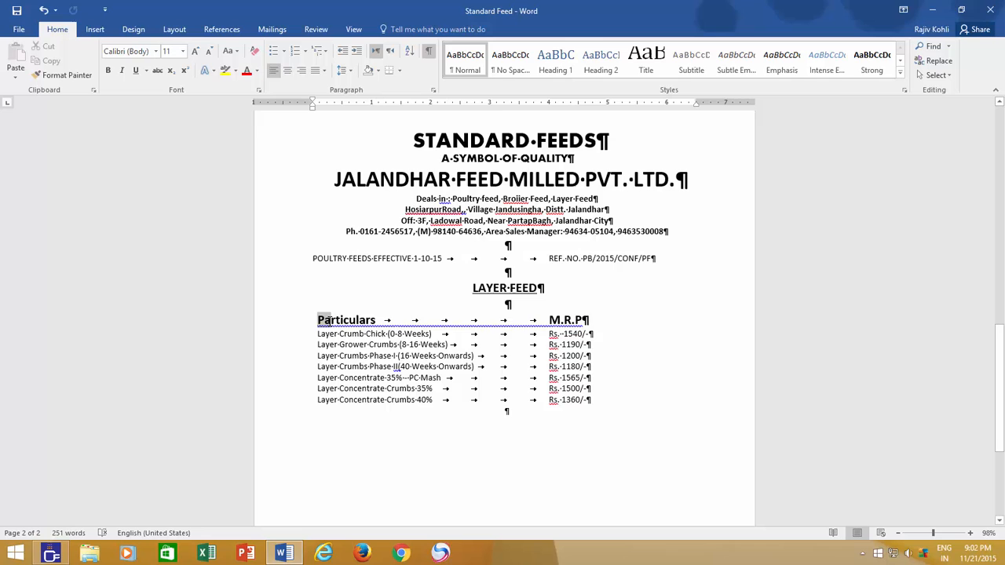
left_click_drag(317, 320, 594, 400)
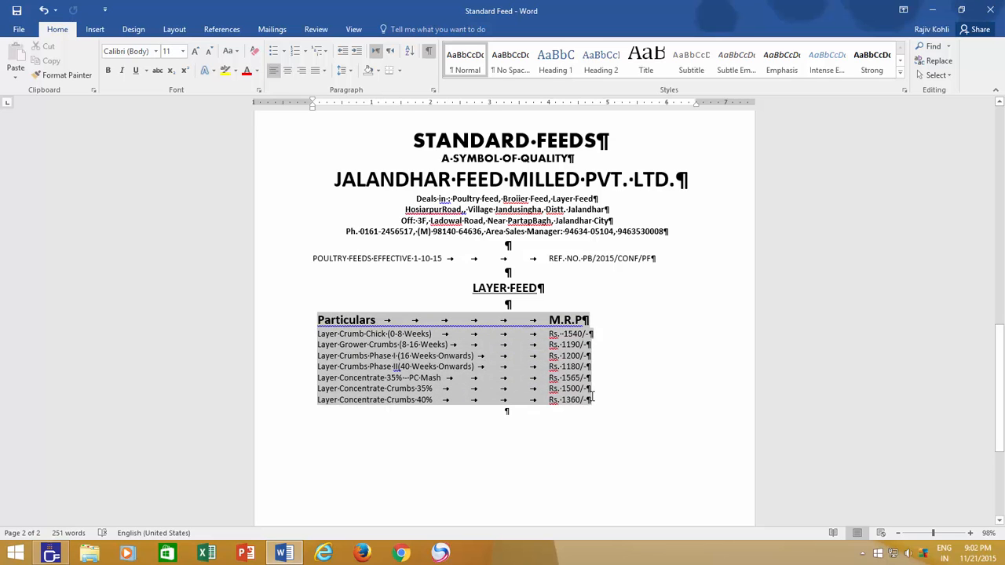
Convert the LAYER FEED list with an adjusted column count, scattering entries across rows.
left_click(95, 28)
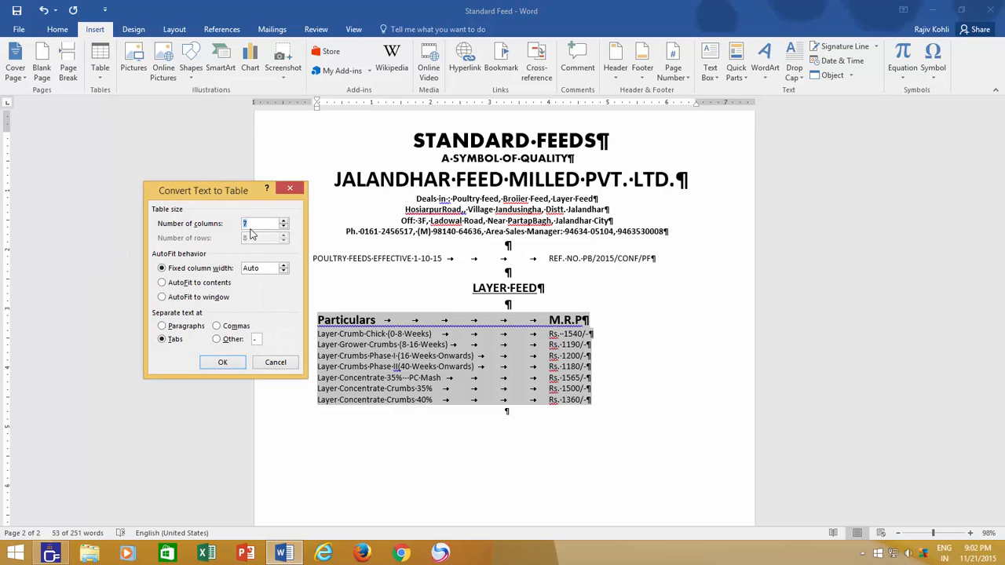
left_click(284, 226)
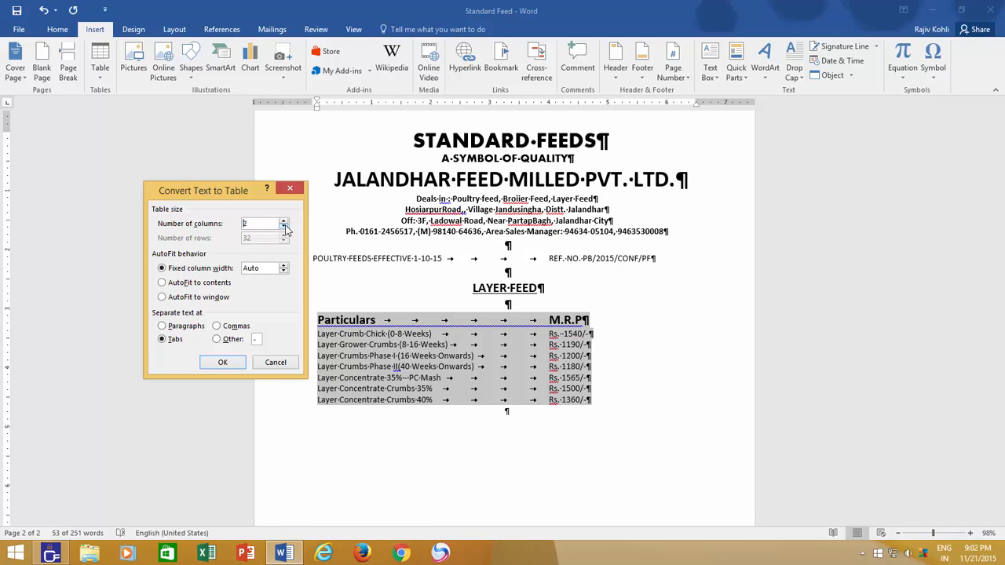
left_click(224, 361)
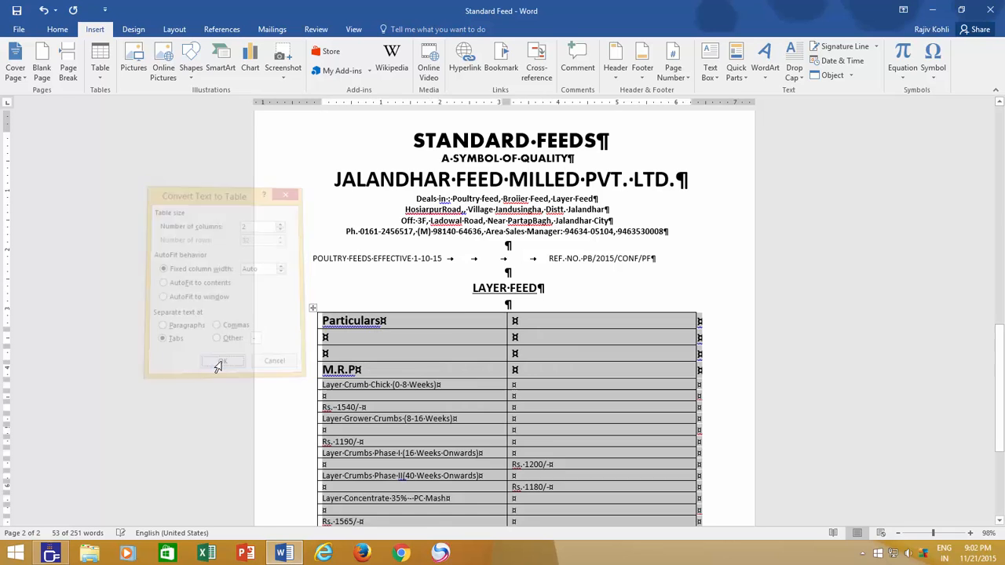
Undo the misaligned LAYER FEED table conversion, restoring the tabbed text.
left_click(223, 360)
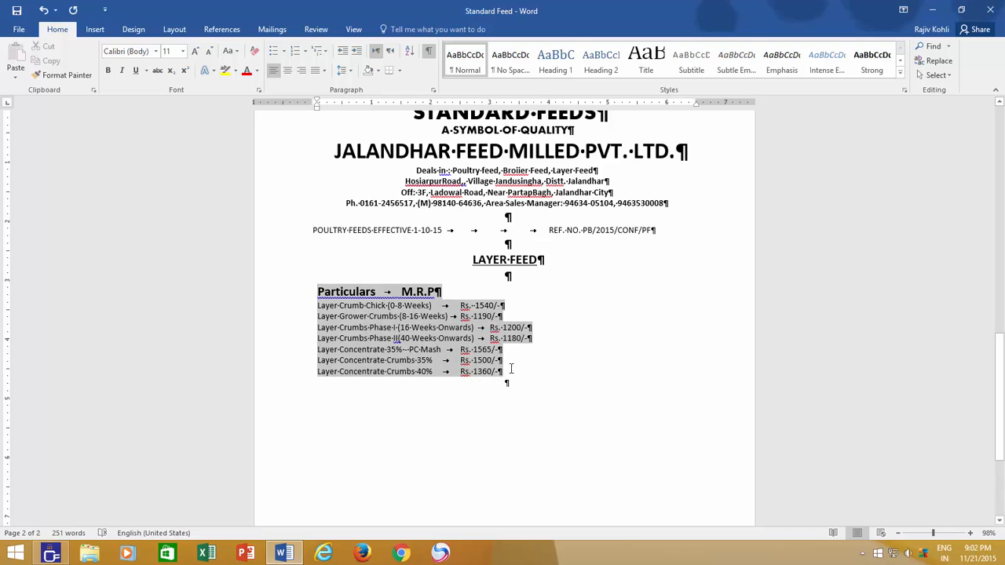
left_click(95, 29)
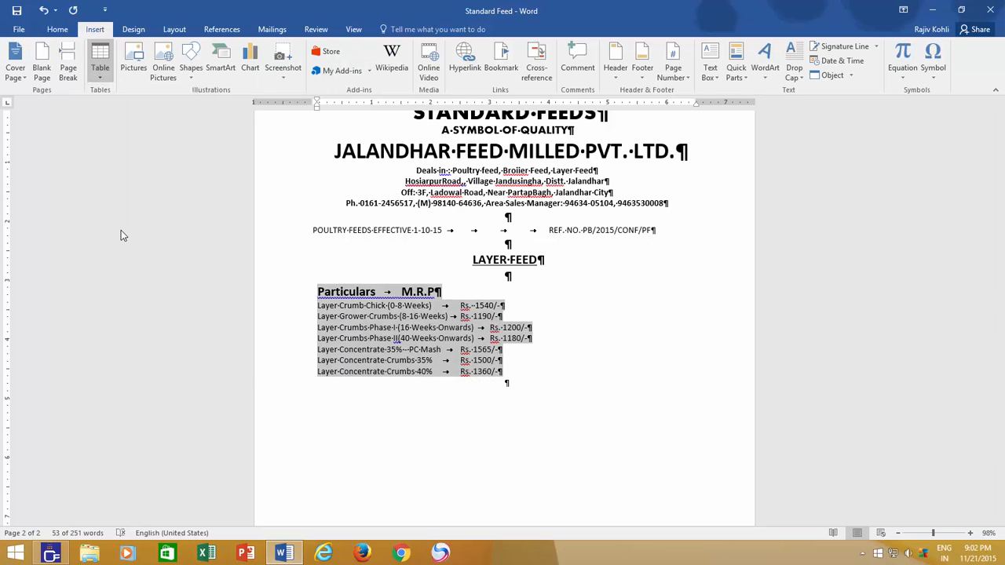
Convert LAYER FEED to a two-column table, hide formatting marks, widen the Particulars column.
left_click(100, 57)
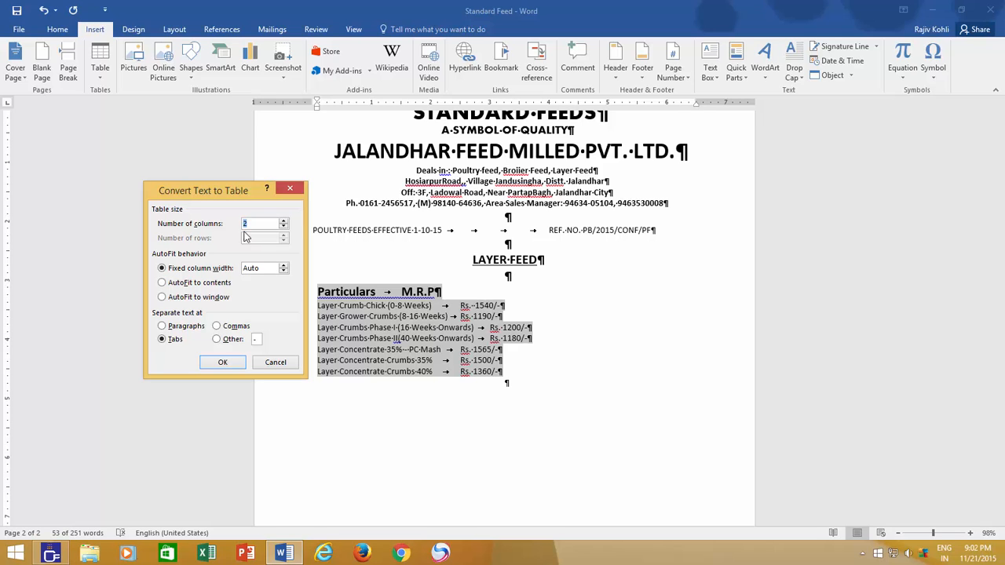
left_click(223, 362)
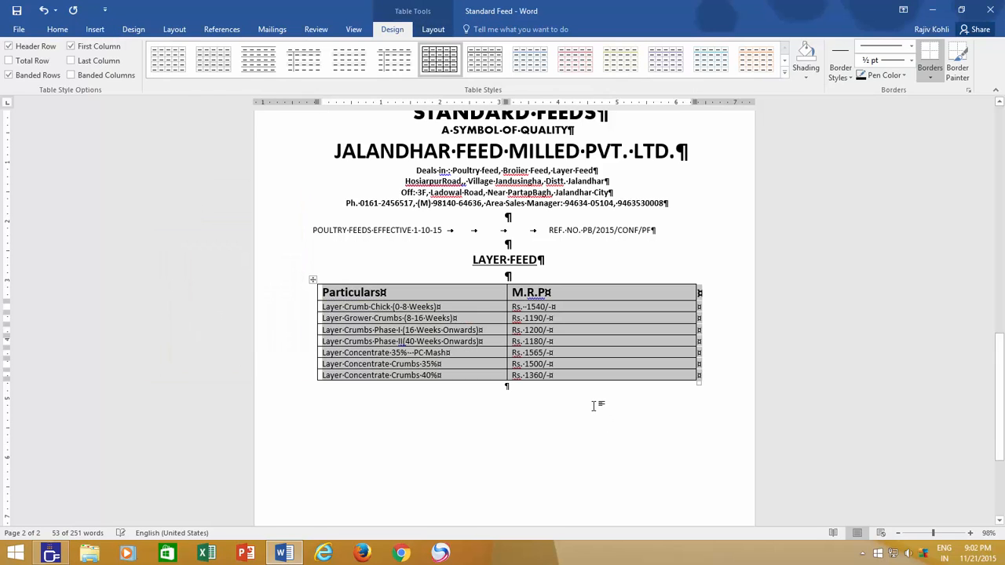
left_click(56, 28)
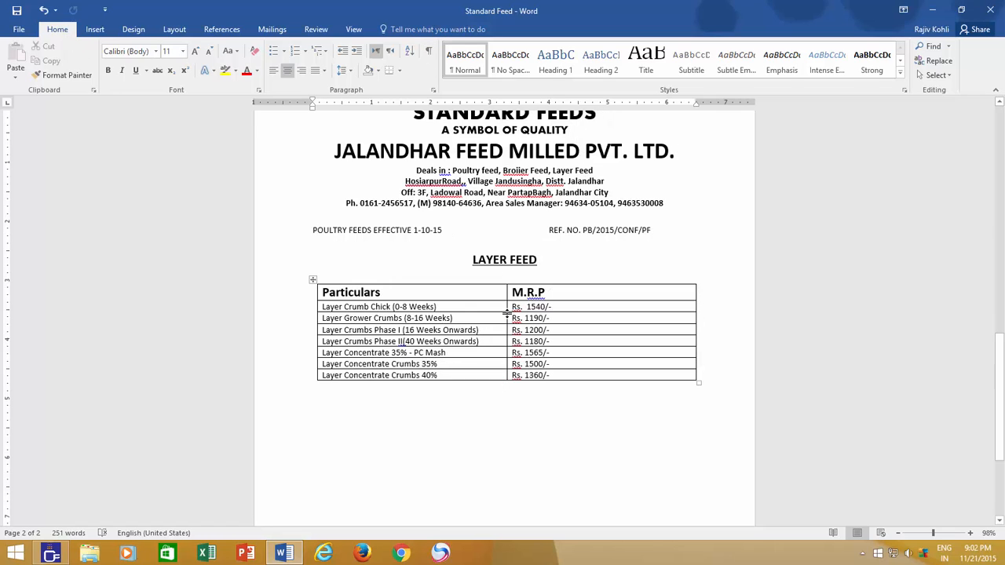
left_click_drag(506, 318, 612, 317)
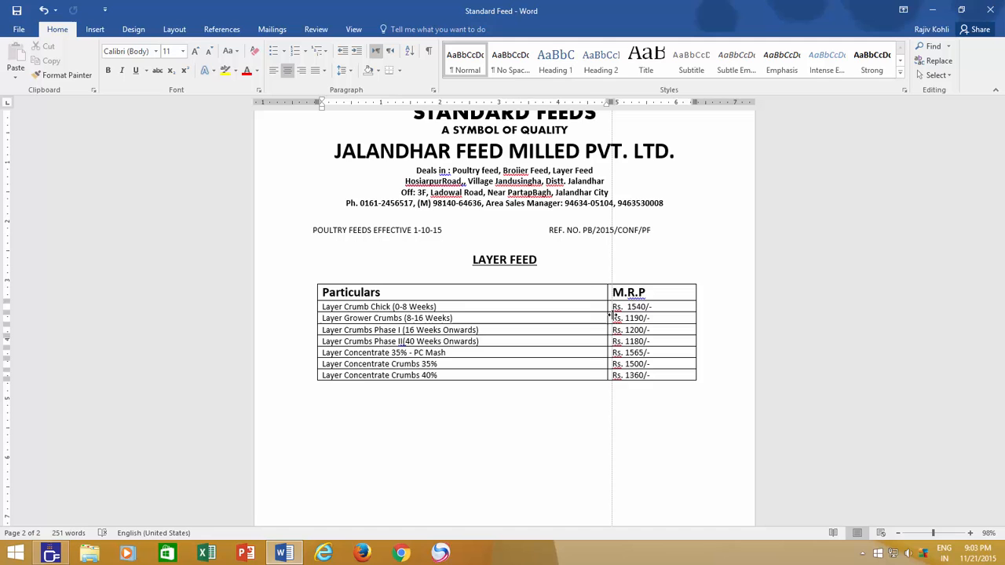